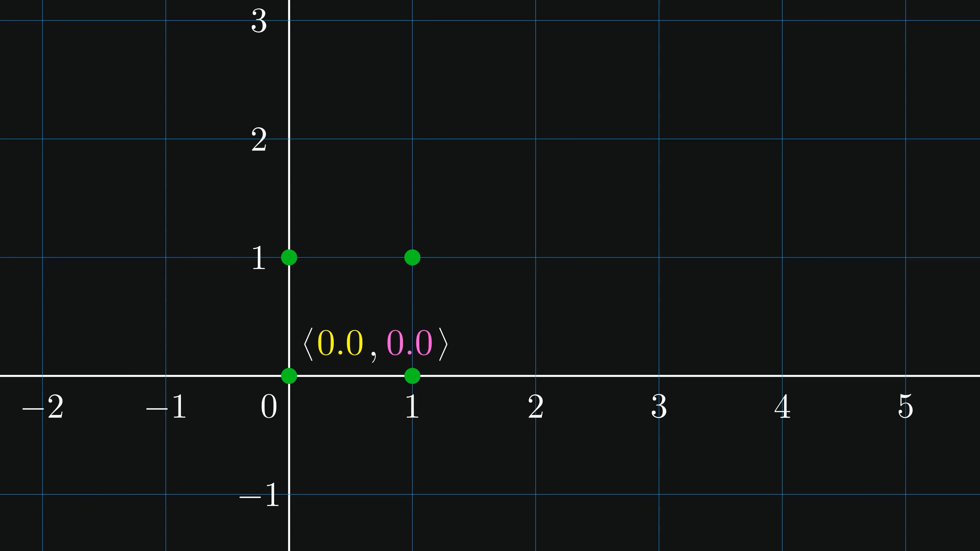
Slide the unit square along the axis and label a ⟨2.7, 2.4⟩ and b ⟨2.0, 2.0⟩ on the wider grid.
drag(288, 376, 357, 376)
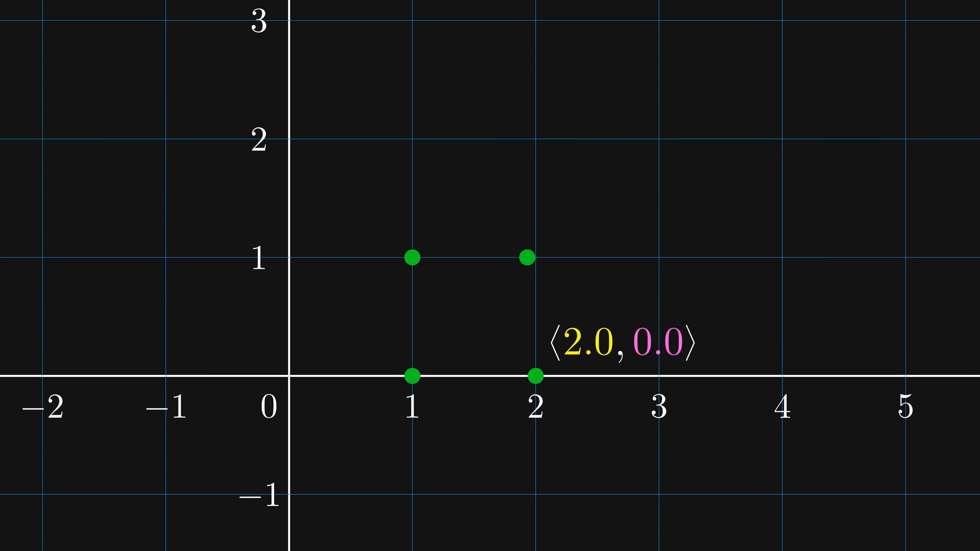
drag(535, 376, 535, 141)
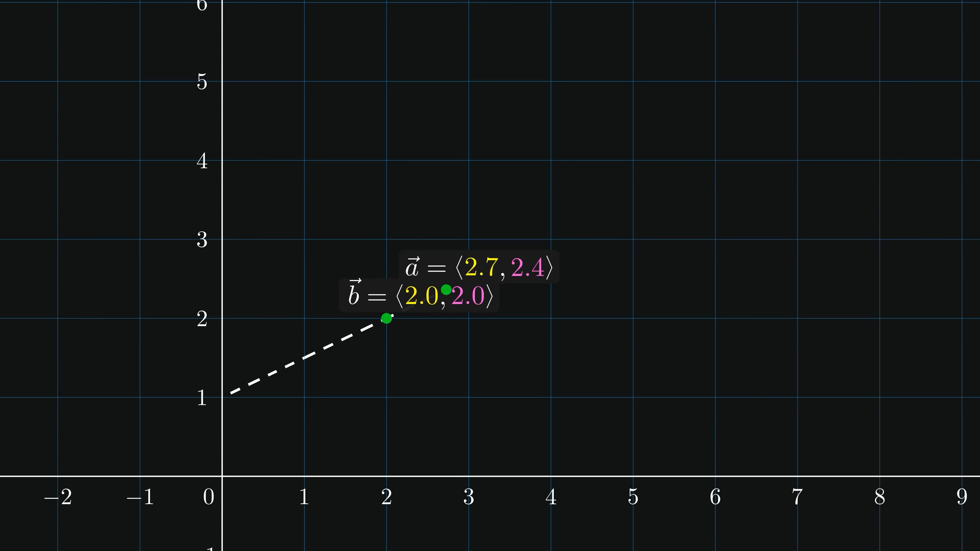
drag(446, 291, 240, 388)
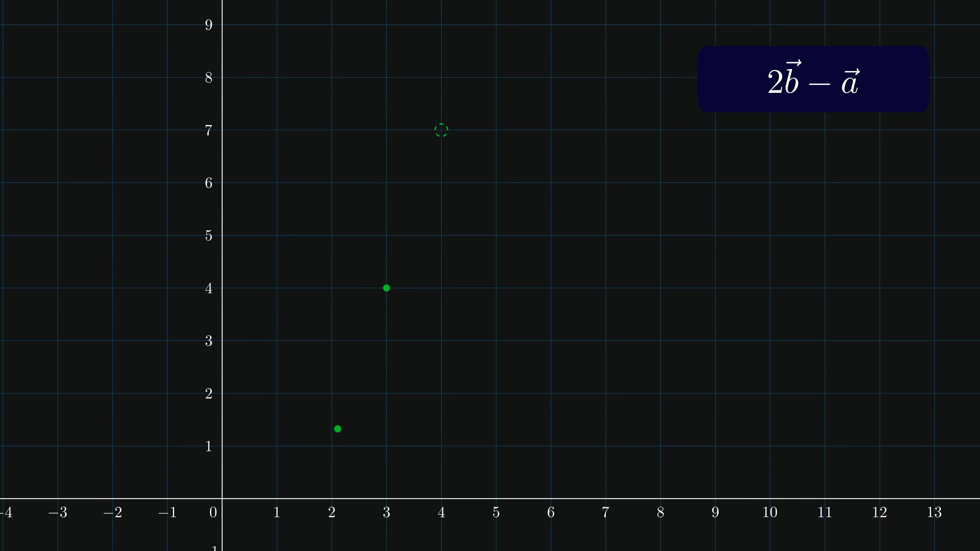
Show the 2b − a formula and mark its landing circle at (4, 7), past the point (3, 4).
drag(338, 429, 441, 130)
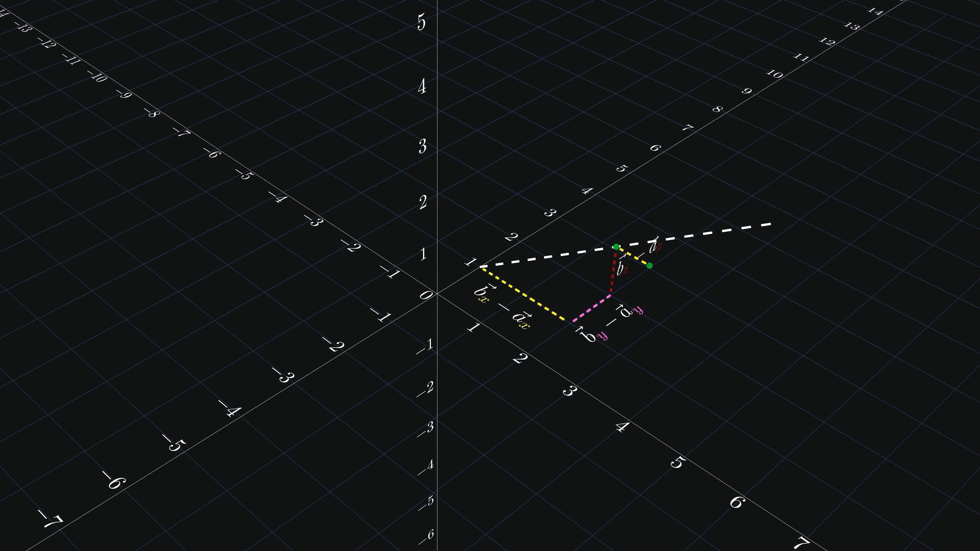
Trace the dashed x, y, z component differences beyond b to the second landing point on 3D axes.
drag(652, 265, 768, 239)
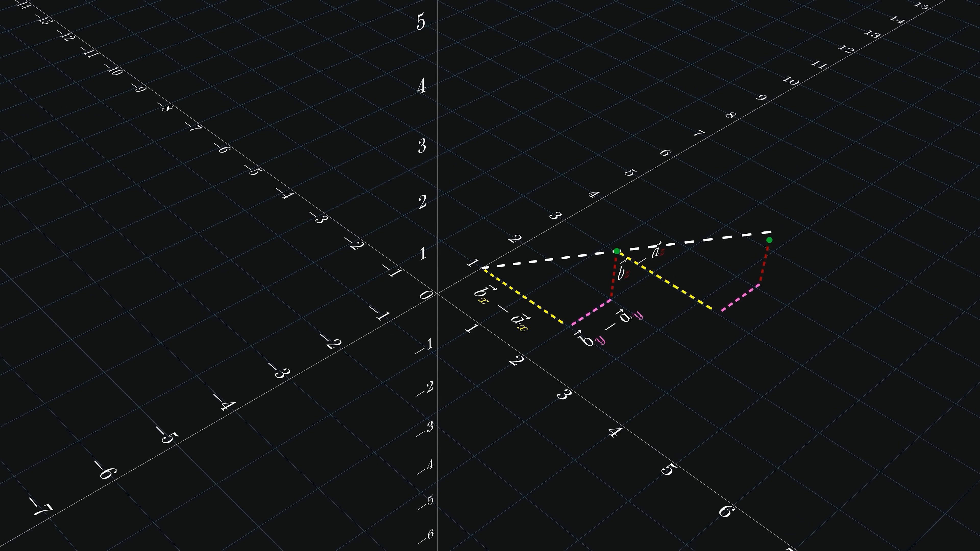